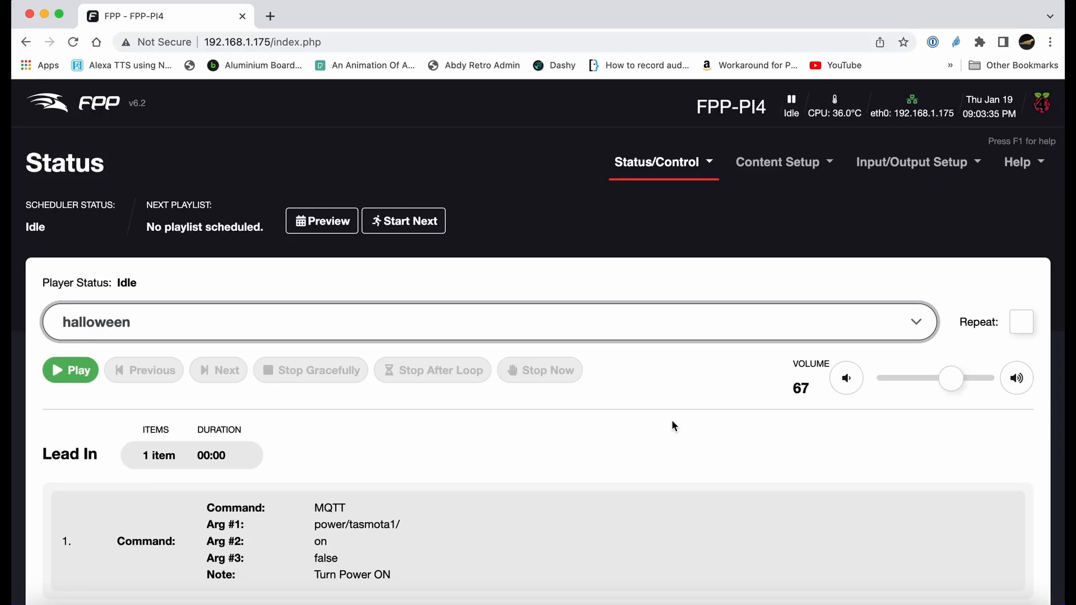
mouse_move(631, 342)
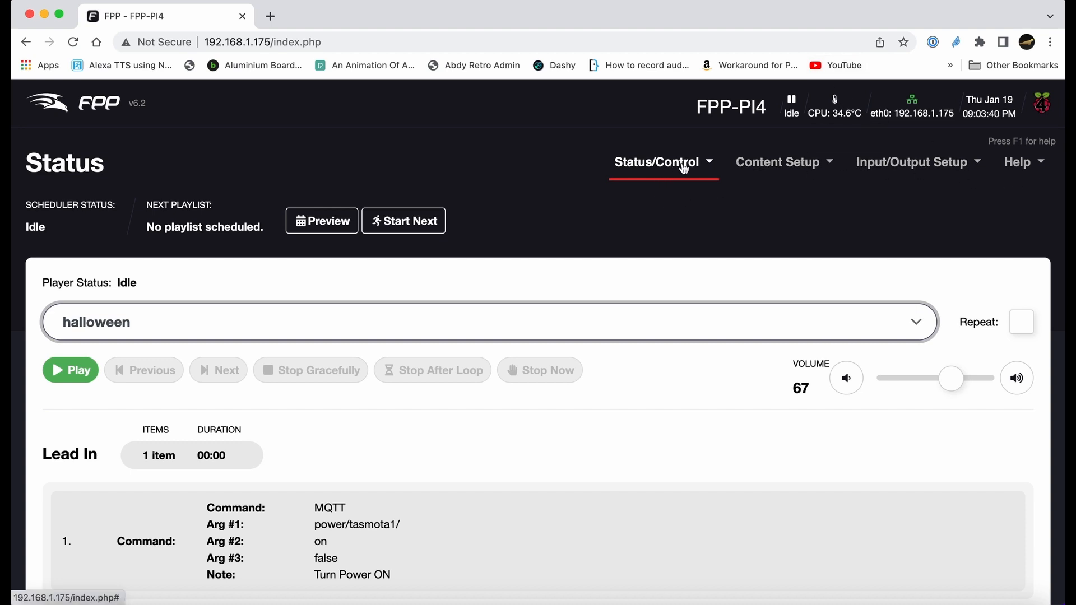
Open the Status/Control menu in Falcon Player's top navigation bar
click(661, 162)
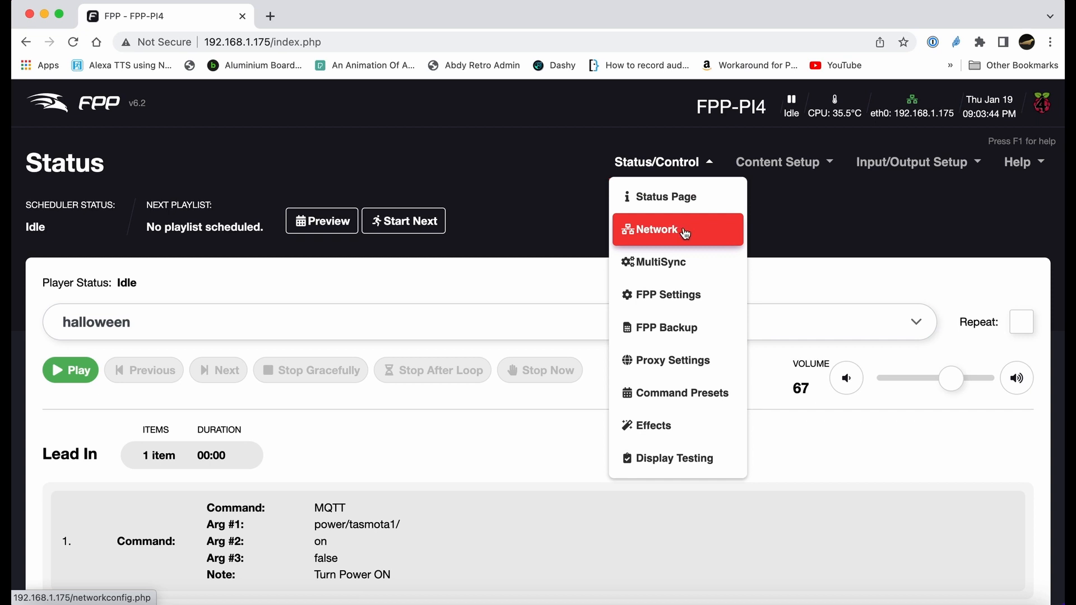
Go to the Network configuration page, then bring up the Help menu
click(655, 229)
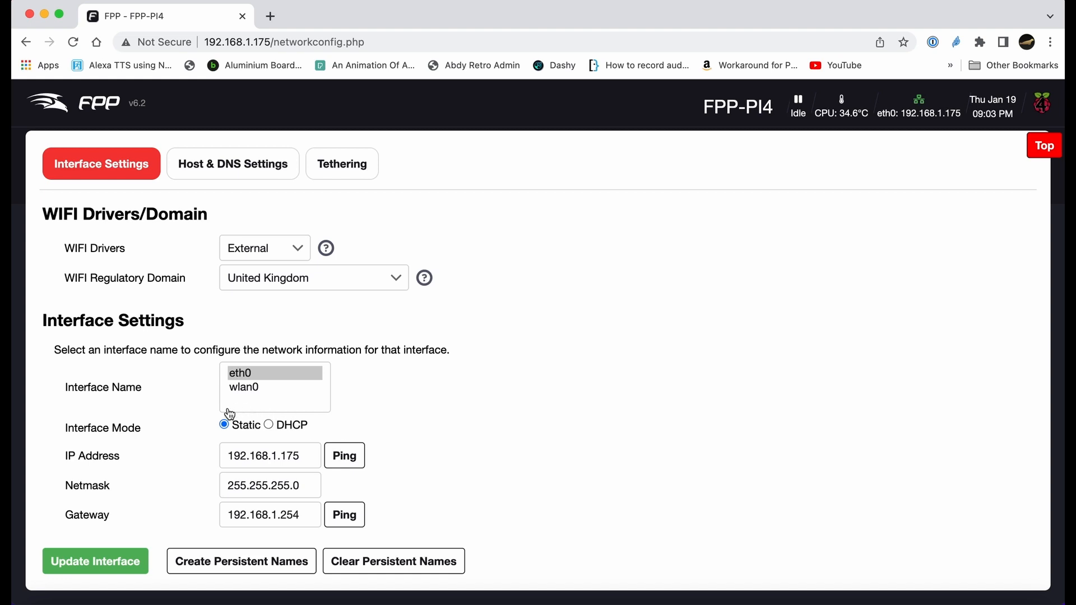
mouse_move(268, 429)
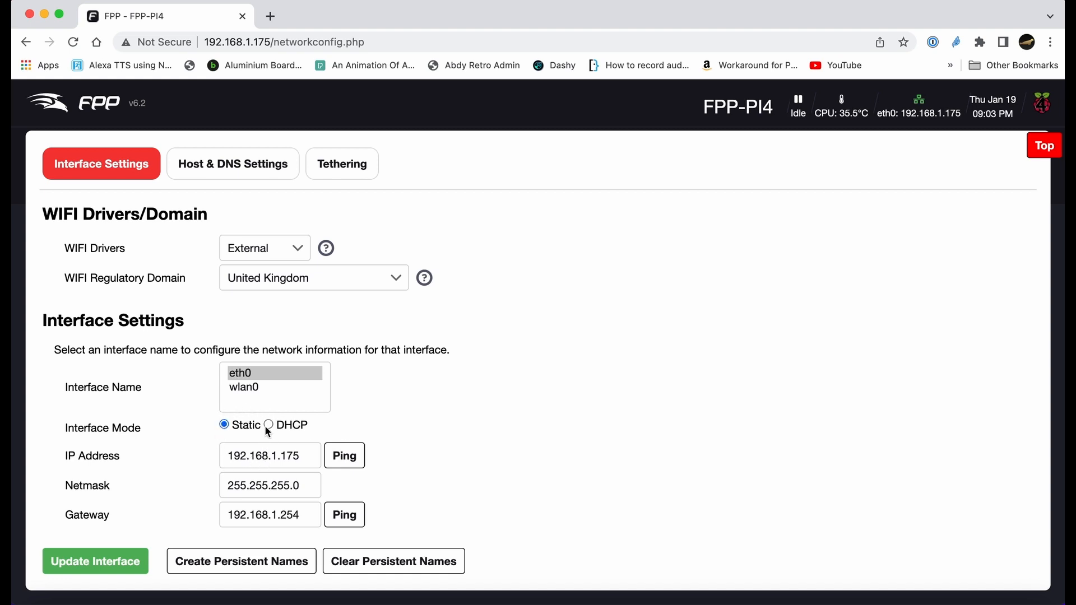
mouse_move(652, 177)
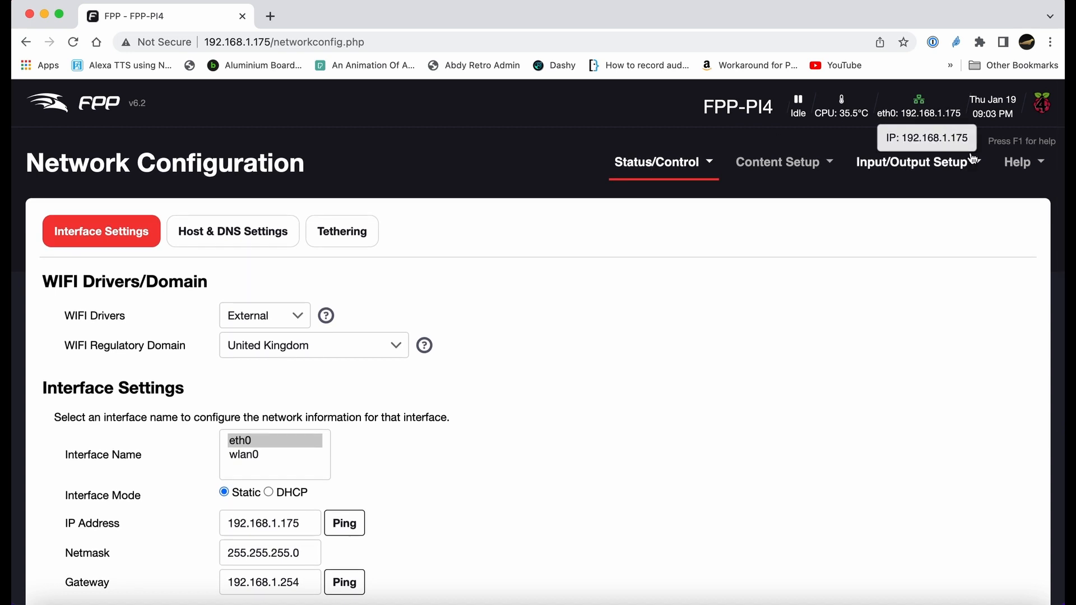
click(1018, 162)
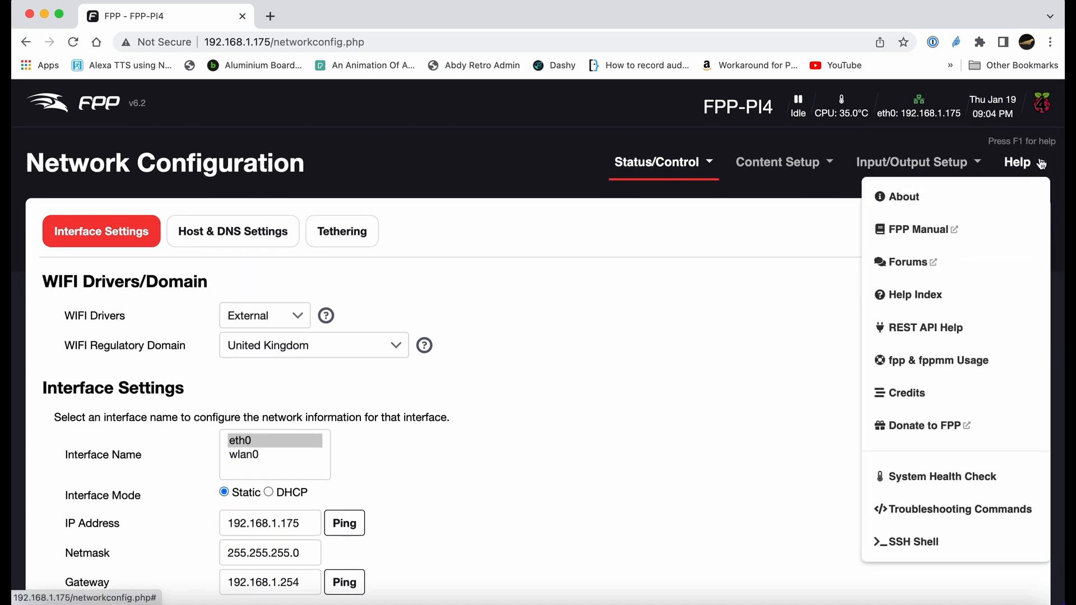
mouse_move(923, 426)
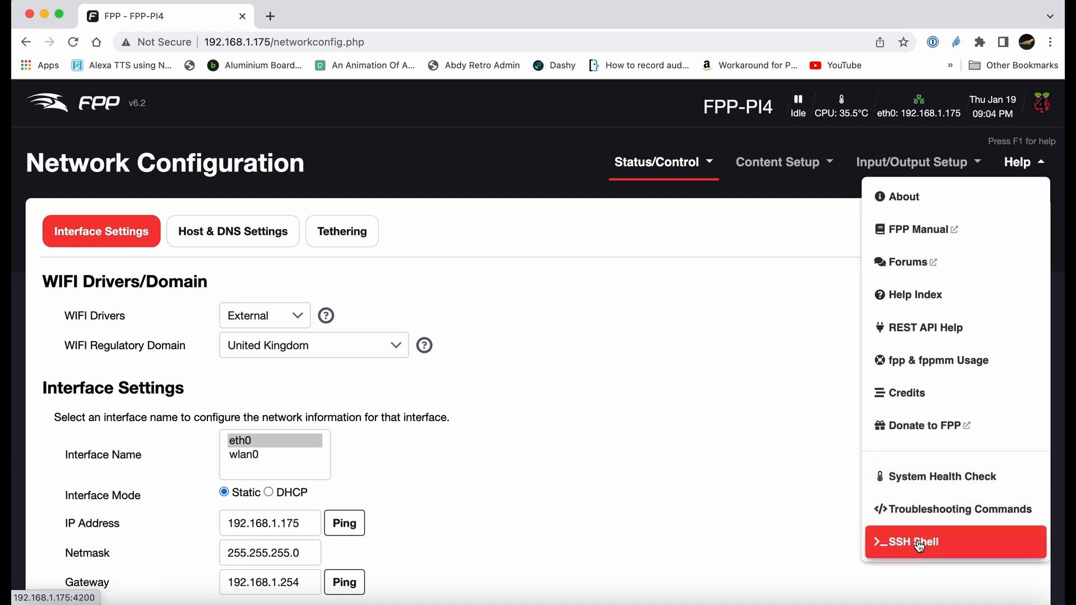
Open SSH Shell, log in as fpp, and enter sudo nano /etc/mosquitto/mosquitto.conf
click(920, 542)
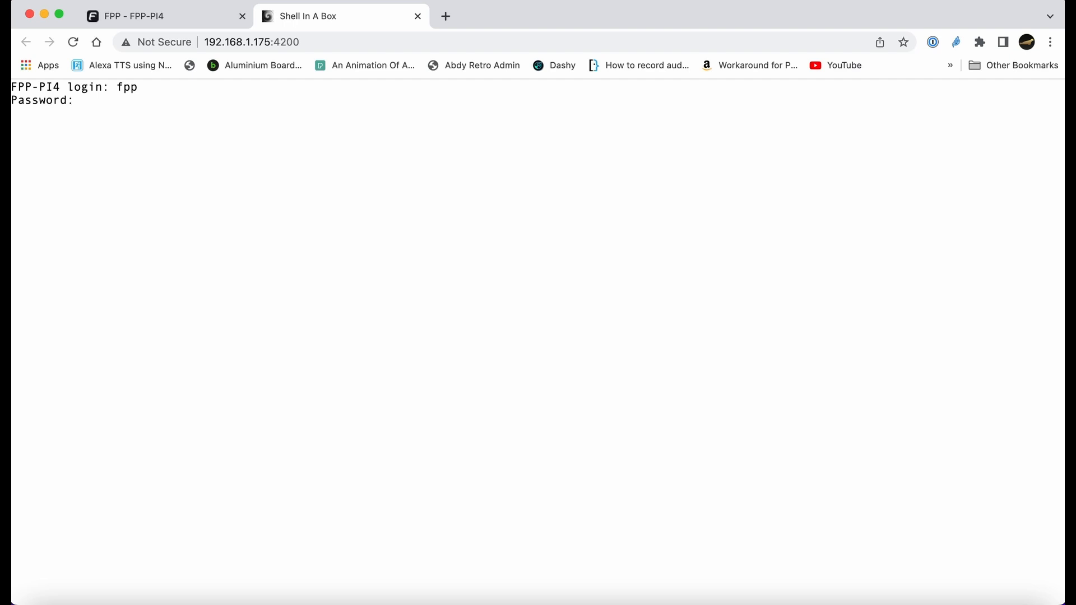
key(Enter)
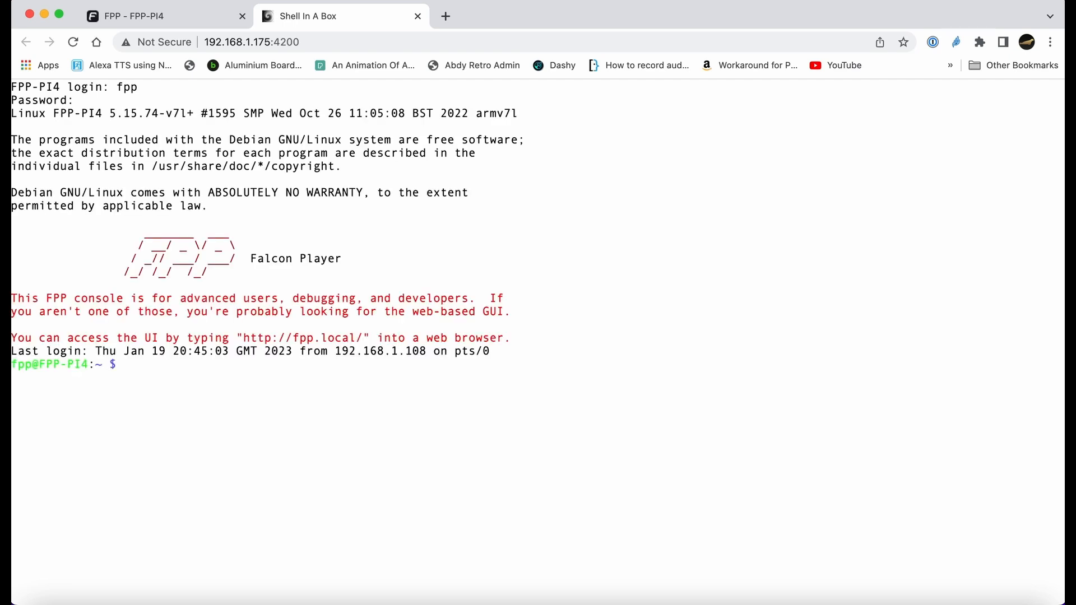
text(sudo nano /etc/mosquitto/mosquitto.conf)
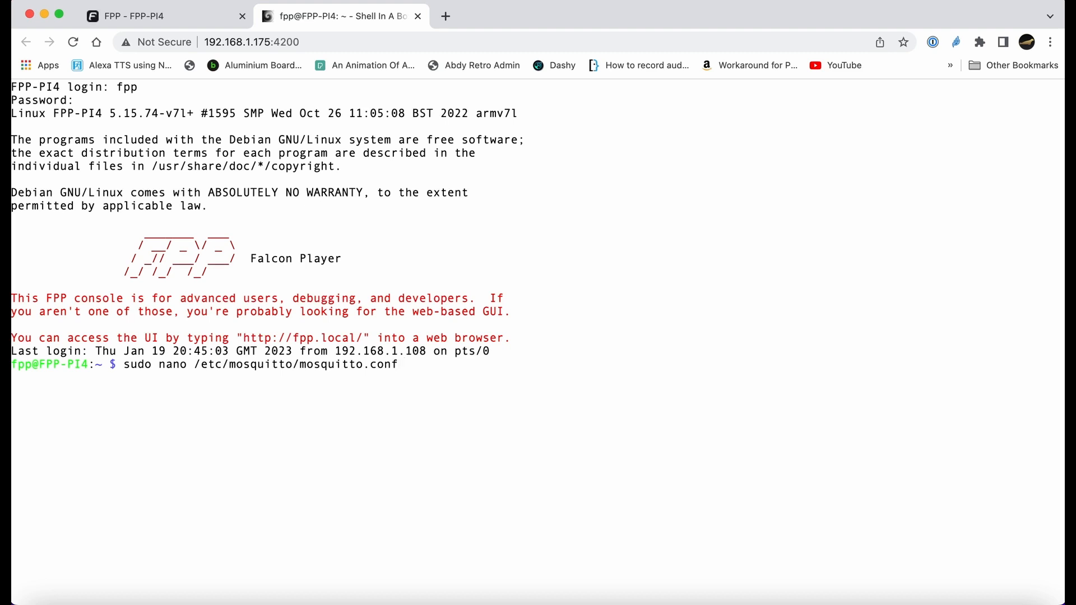
mouse_move(371, 277)
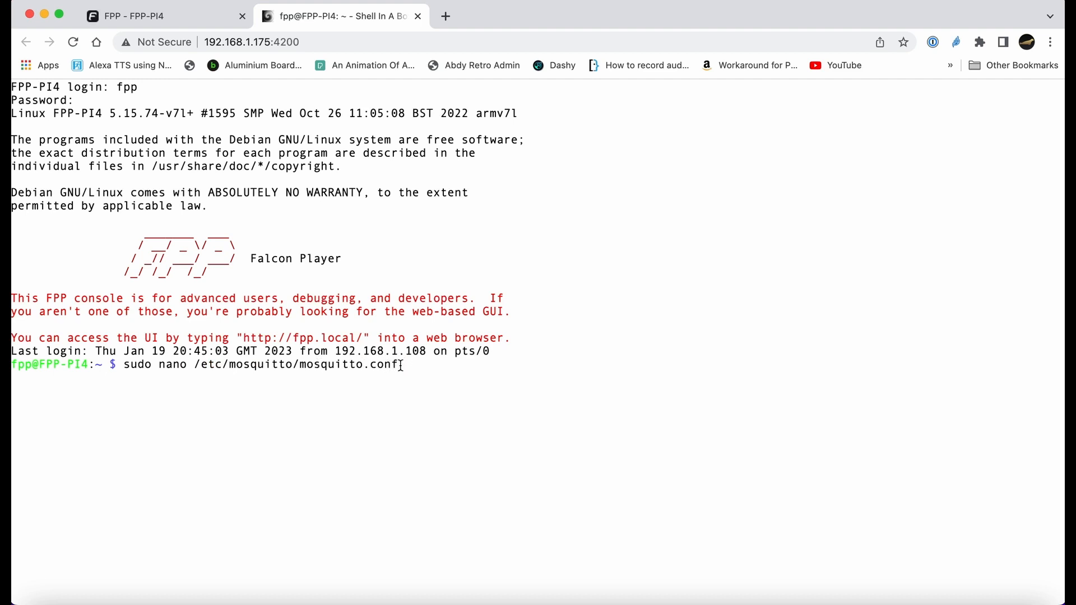
Add 'listener 1883' and 'allow_anonymous true' to mosquitto.conf, save, and exit nano
triple_click(261, 365)
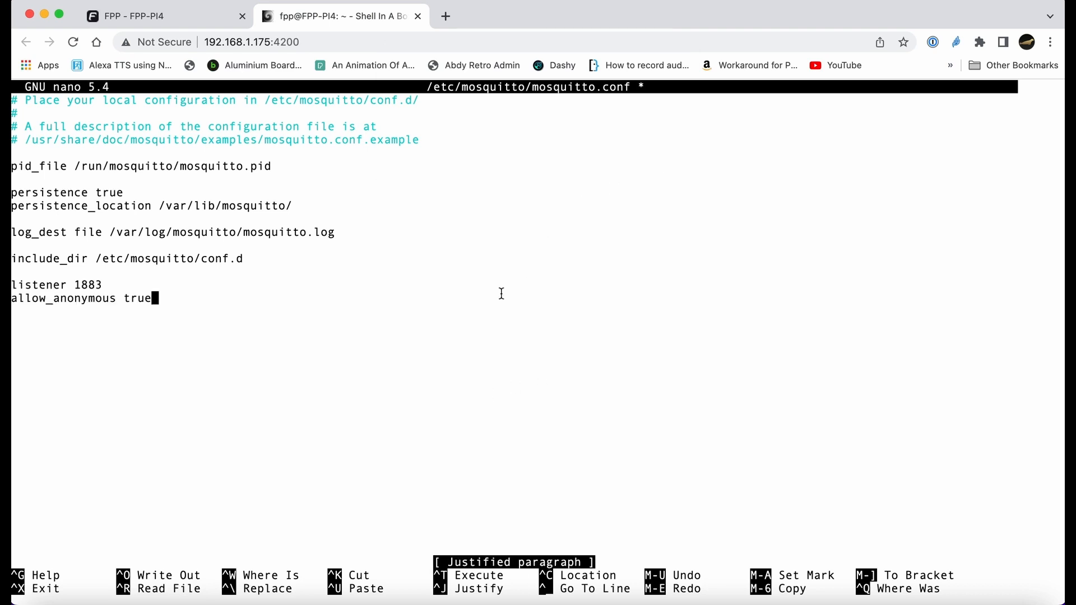
mouse_move(112, 285)
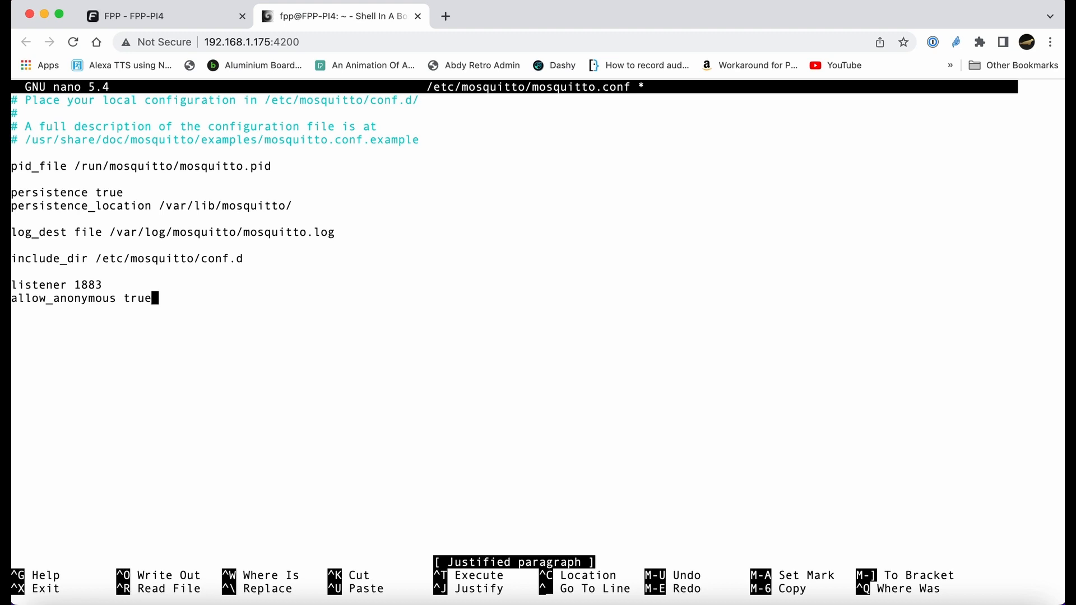
key(ctrl+o)
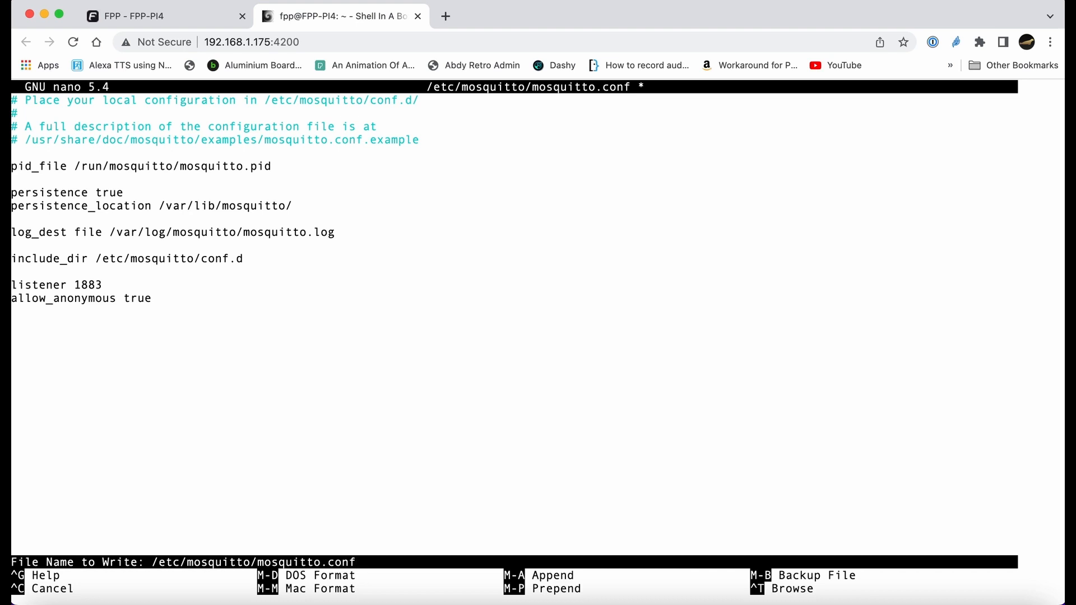
key(Enter)
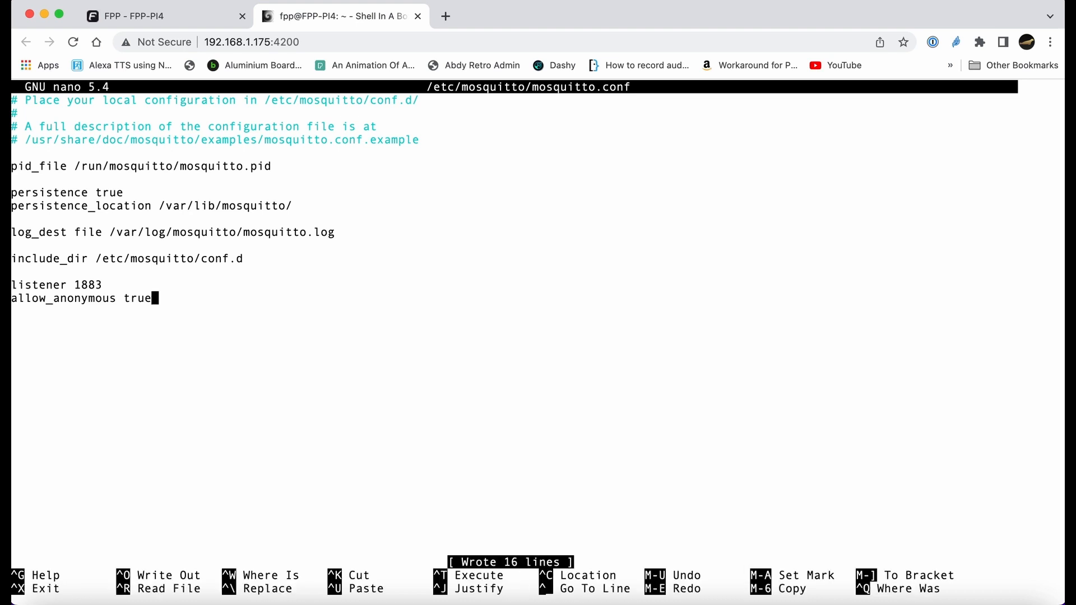
key(ctrl+x)
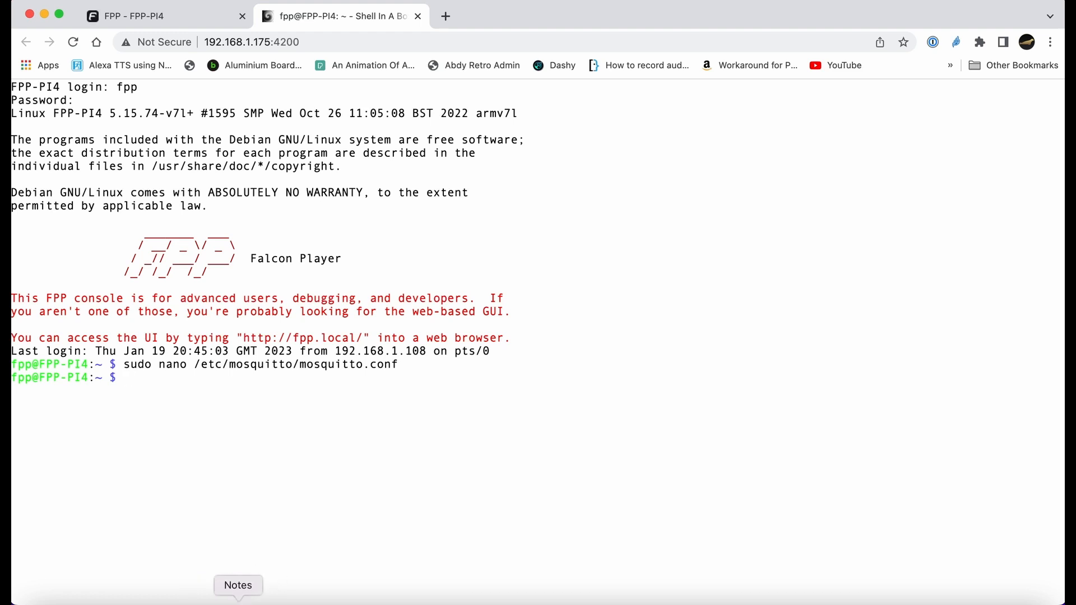
Enable and restart mosquitto, confirm its status is active (running), then clear the terminal
text(sudo systemctl enable mosquitto.service)
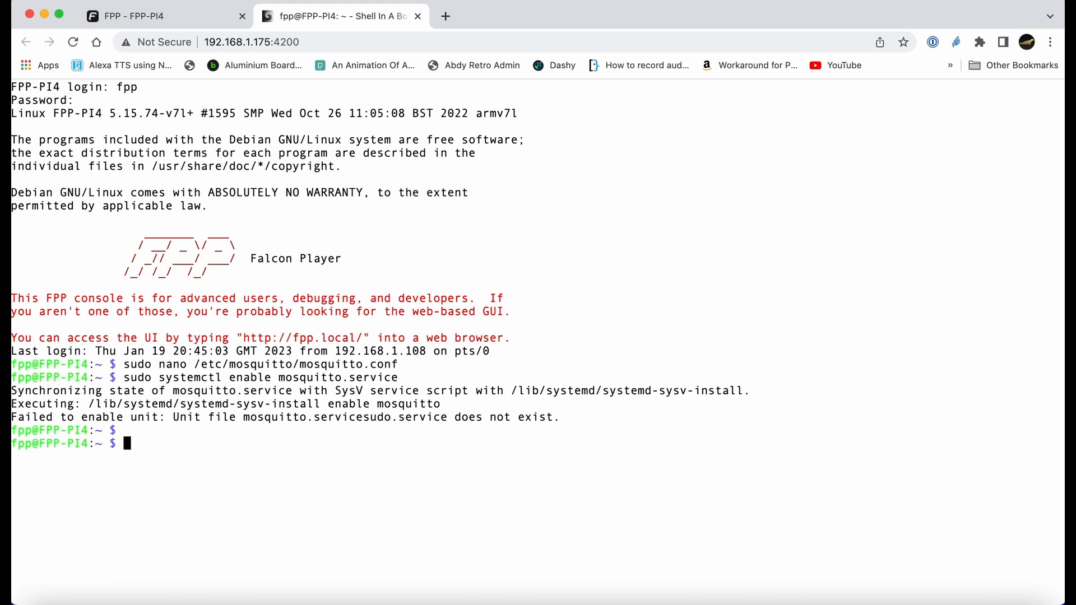
text(sudo systemctl restart mosquitto)
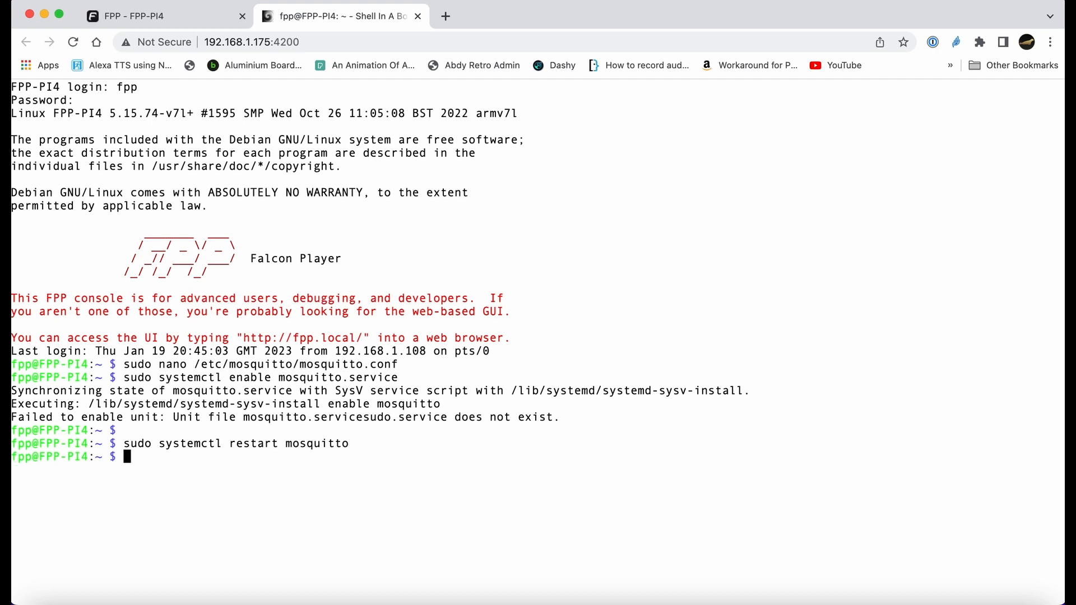
text(sudo systemctl restart mosquitto)
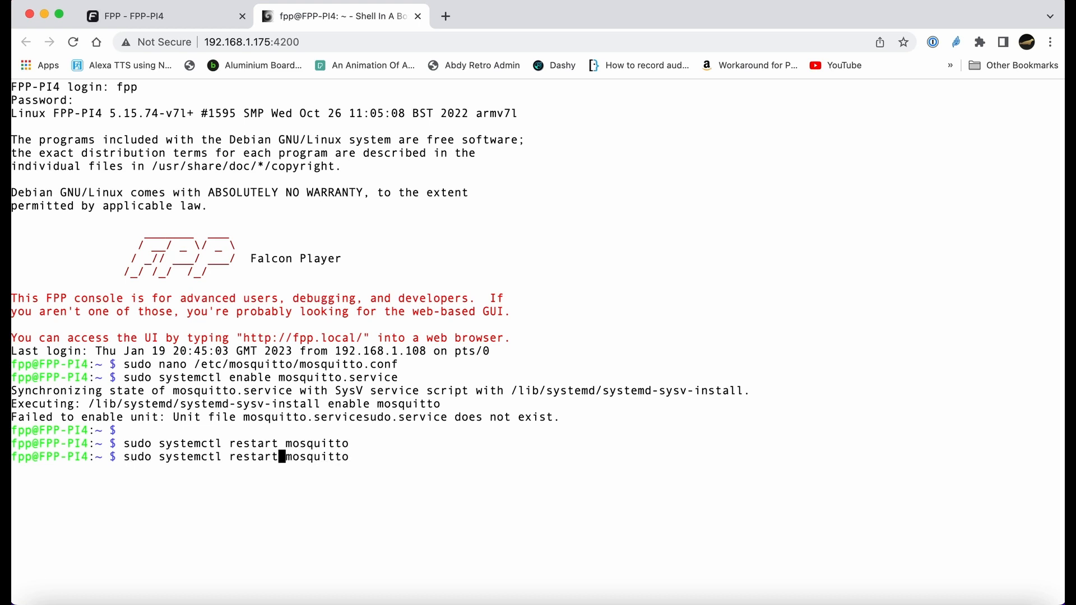
key(BackSpace)
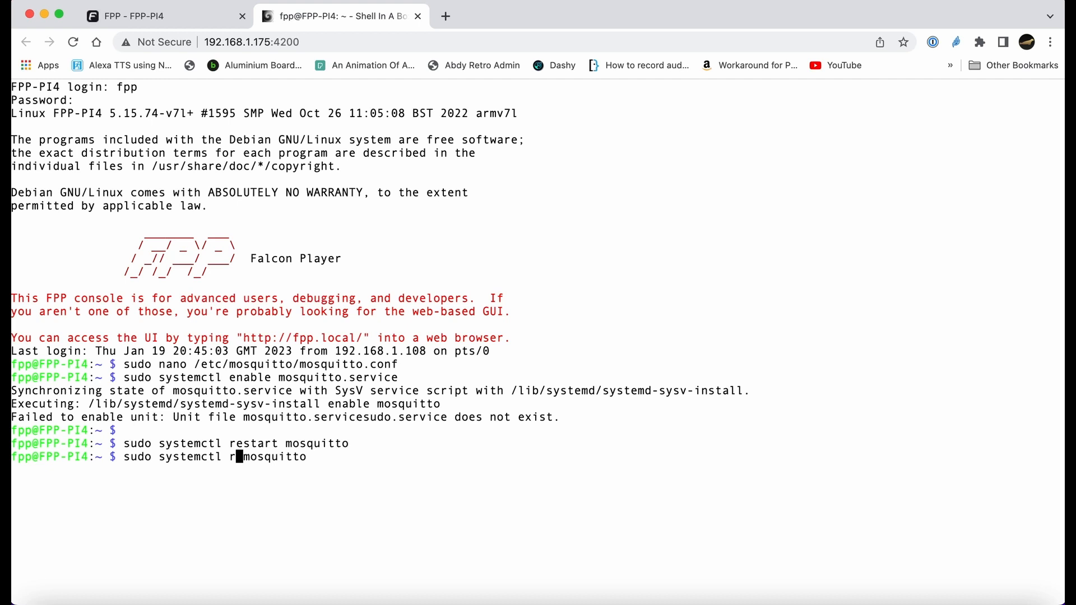
text(status)
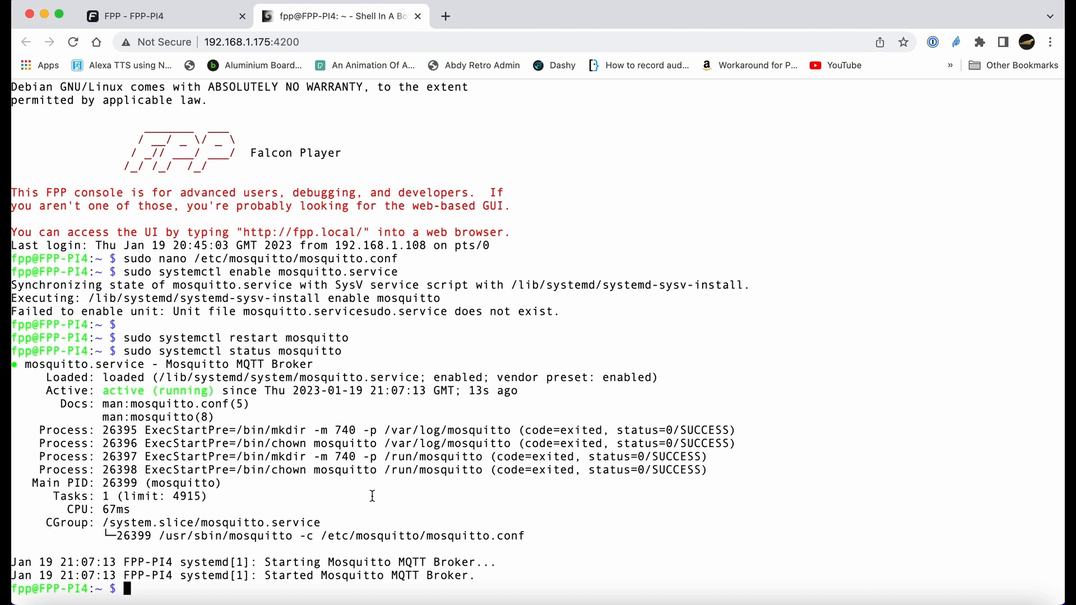
text(clear)
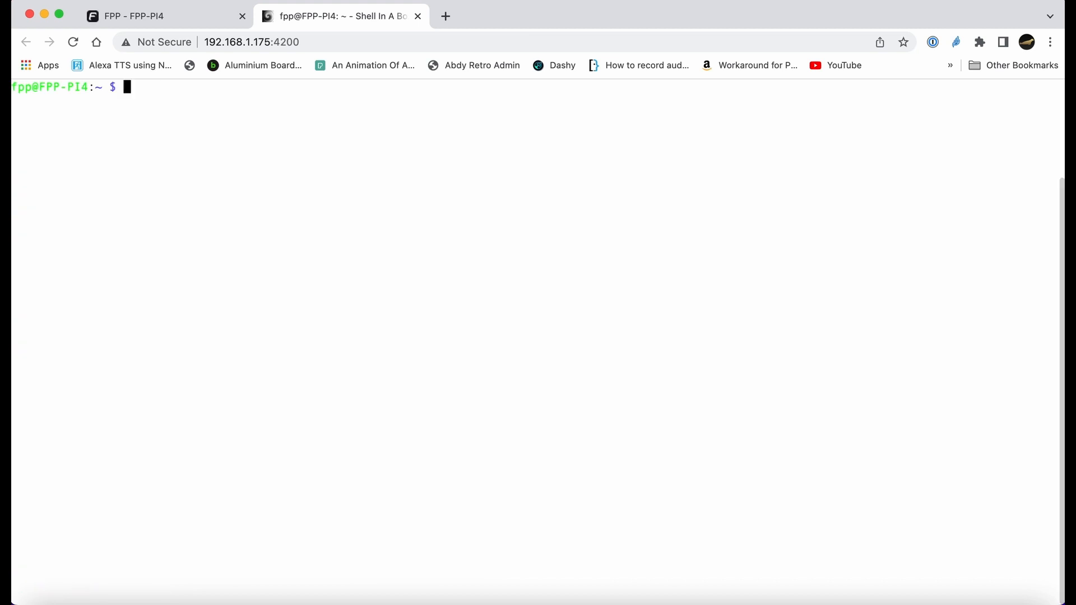
Type the falcon/# mosquitto_sub command, set MQTT broker host to localhost, restart FPPD
text(mosquitto_sub -v -h localhost -t "falcon/#")
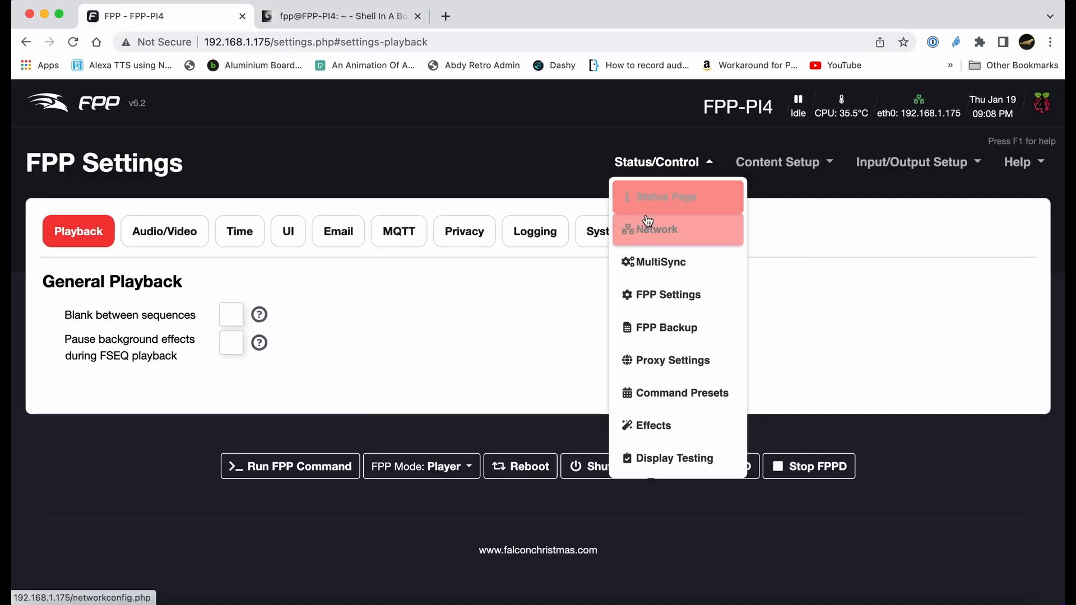
mouse_move(669, 295)
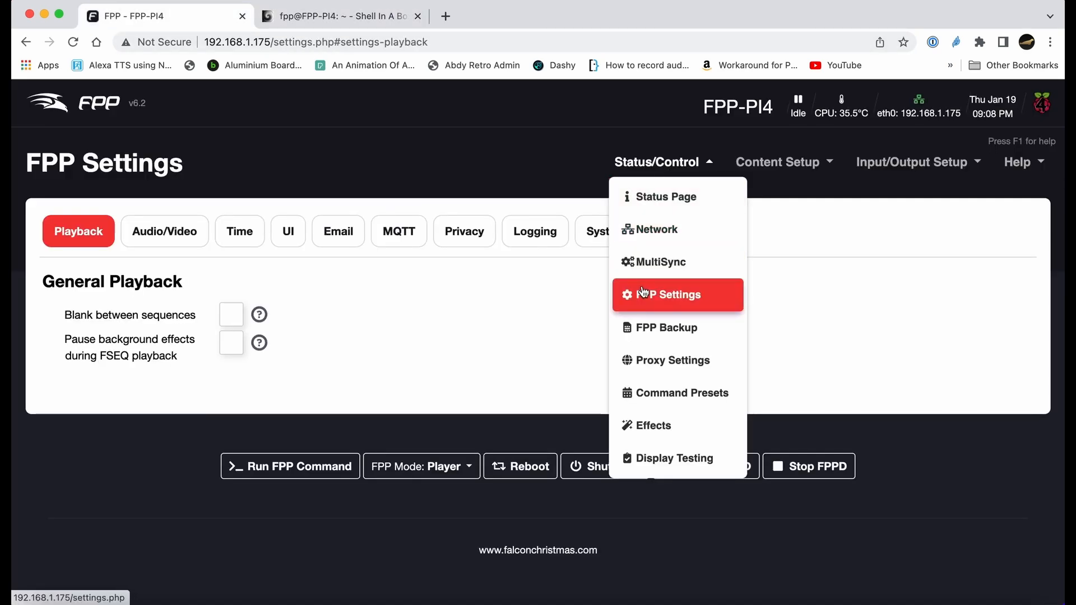
click(398, 232)
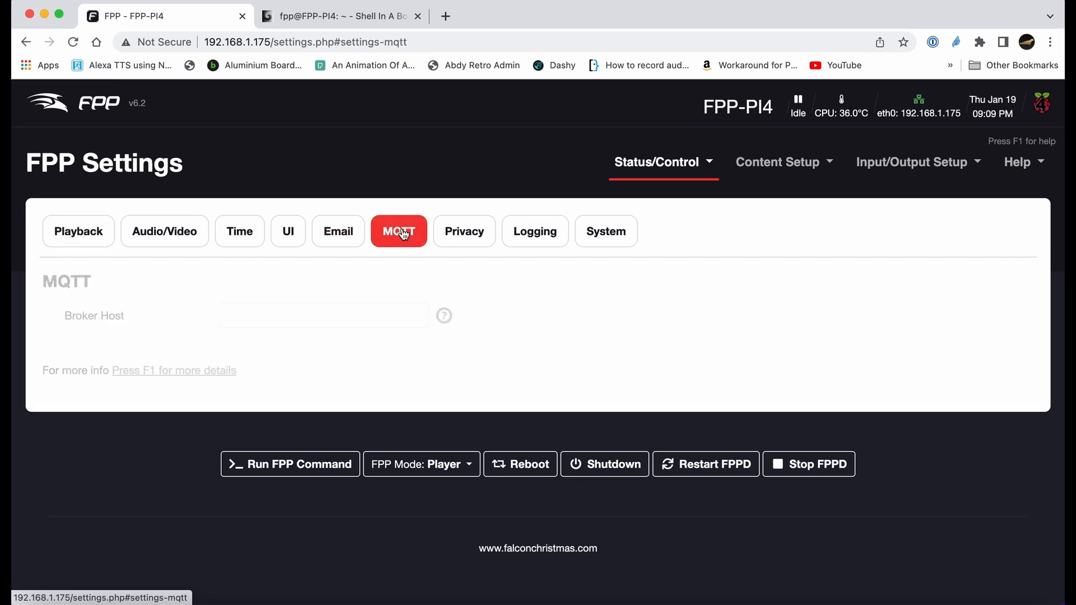
click(323, 315)
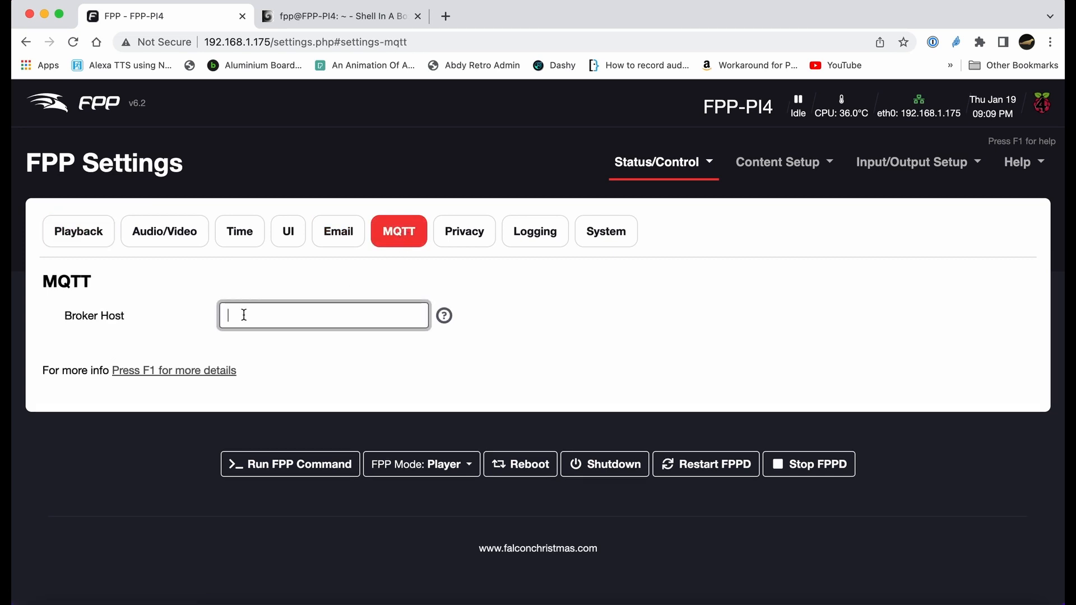
right_click(323, 315)
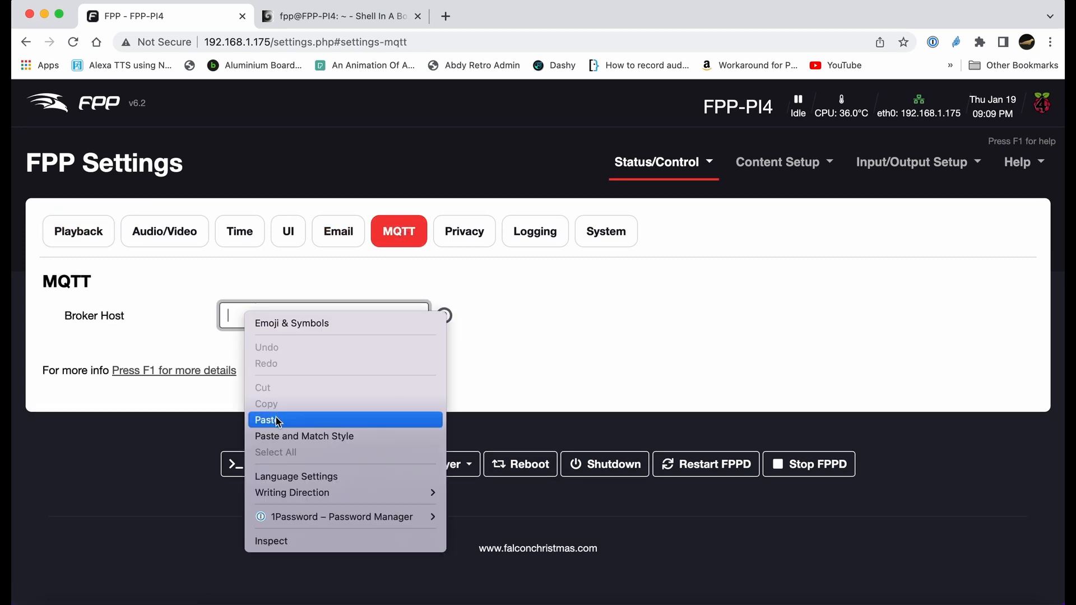
click(268, 419)
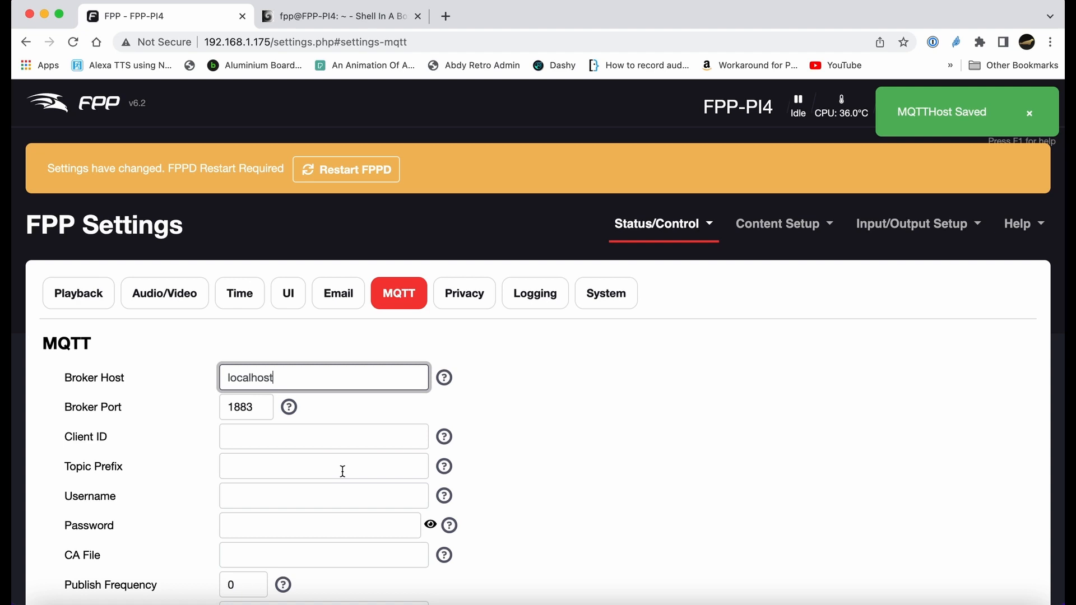
scroll(down, 3)
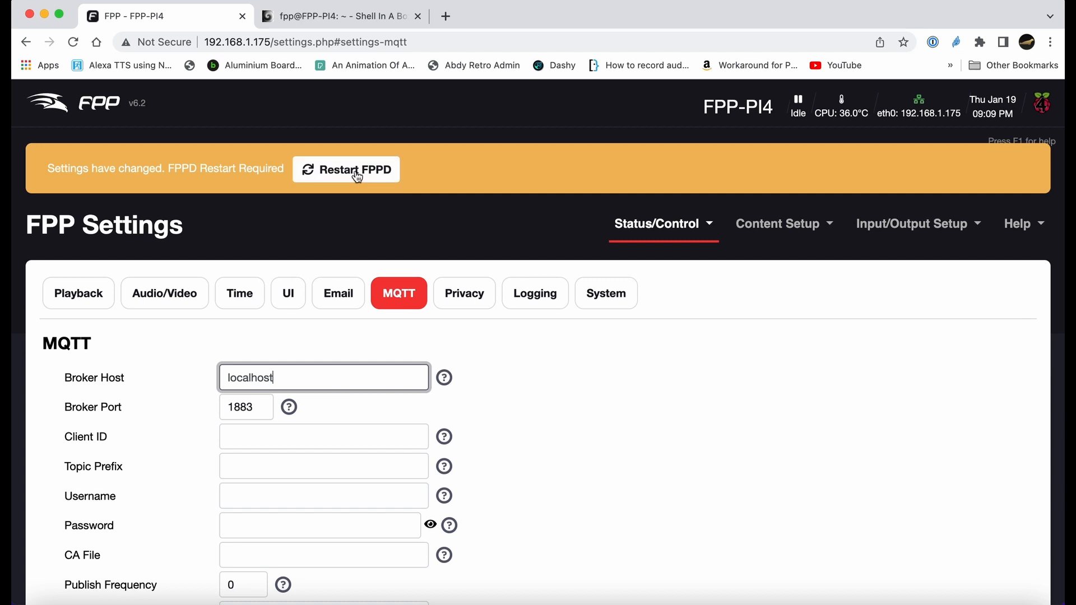
click(345, 170)
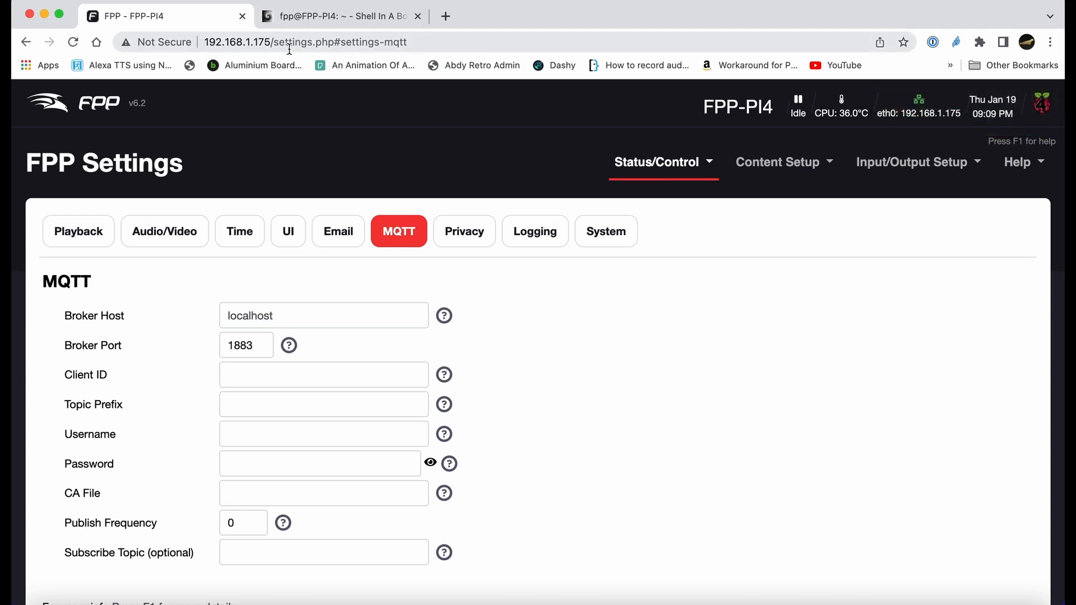
Switch to the Shell In A Box terminal tab
click(337, 15)
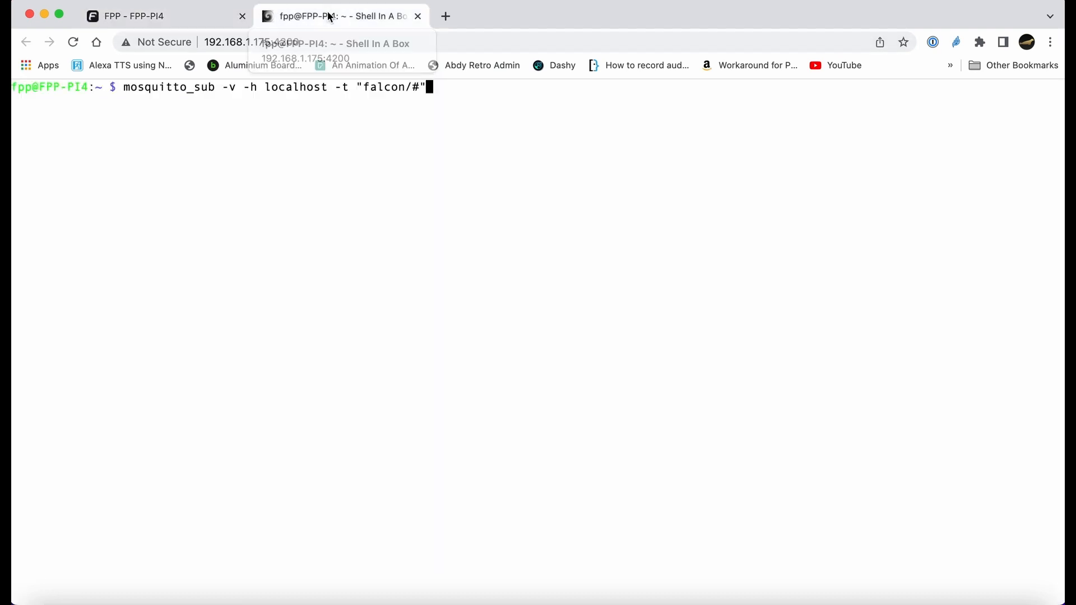
mouse_move(440, 95)
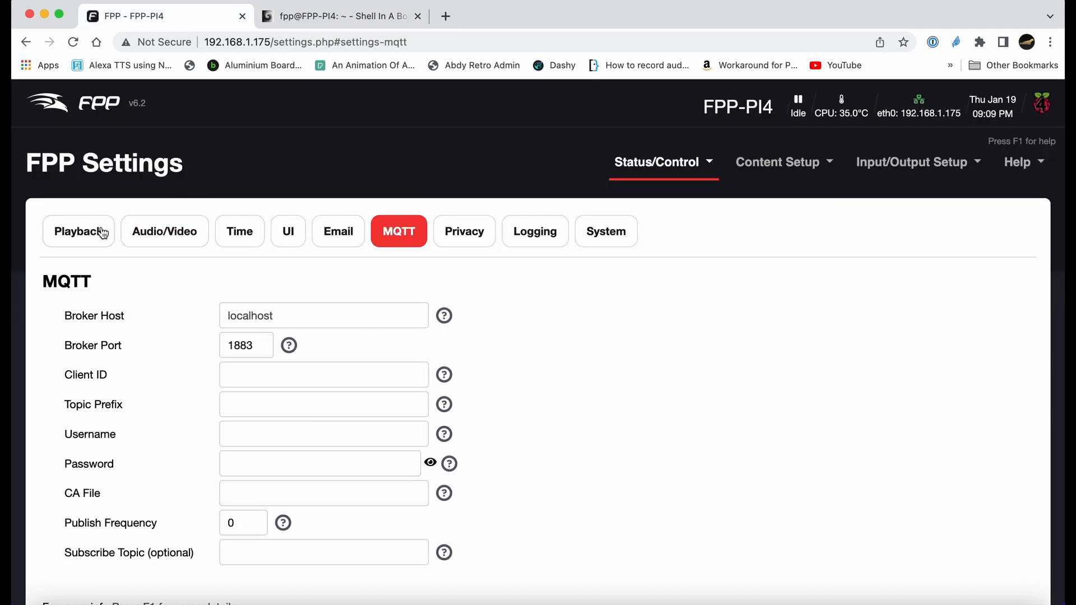
From the Status Page, play the halloween playlist and switch to the terminal
click(657, 162)
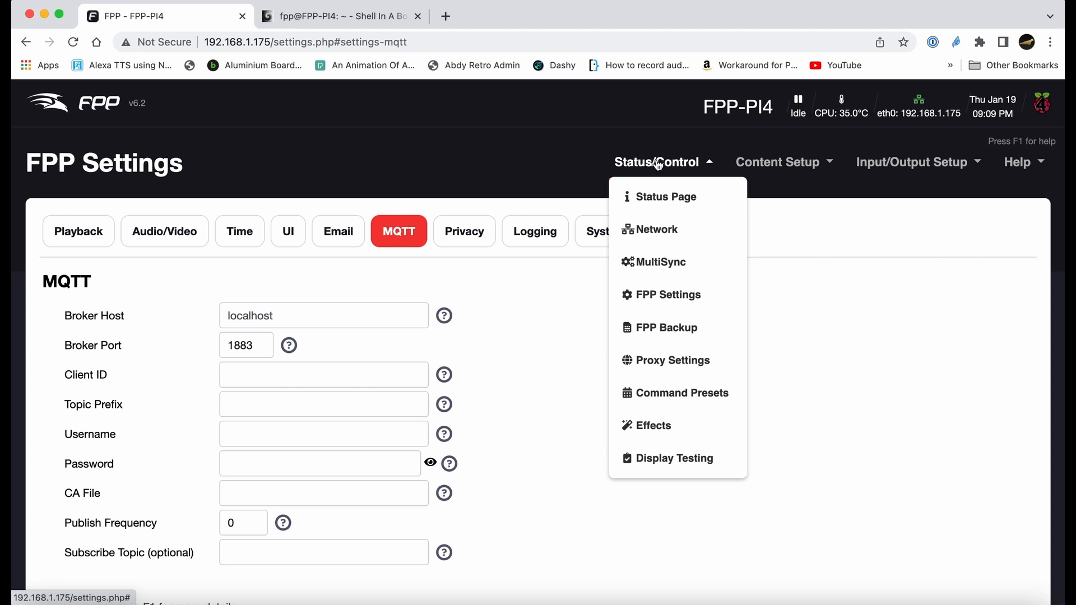
click(665, 196)
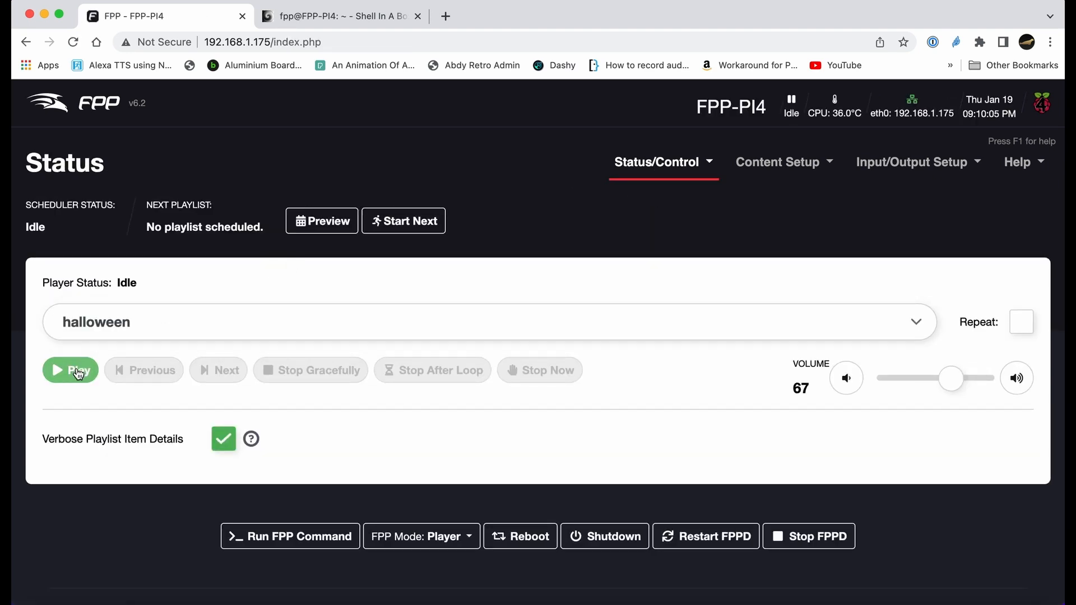
click(70, 370)
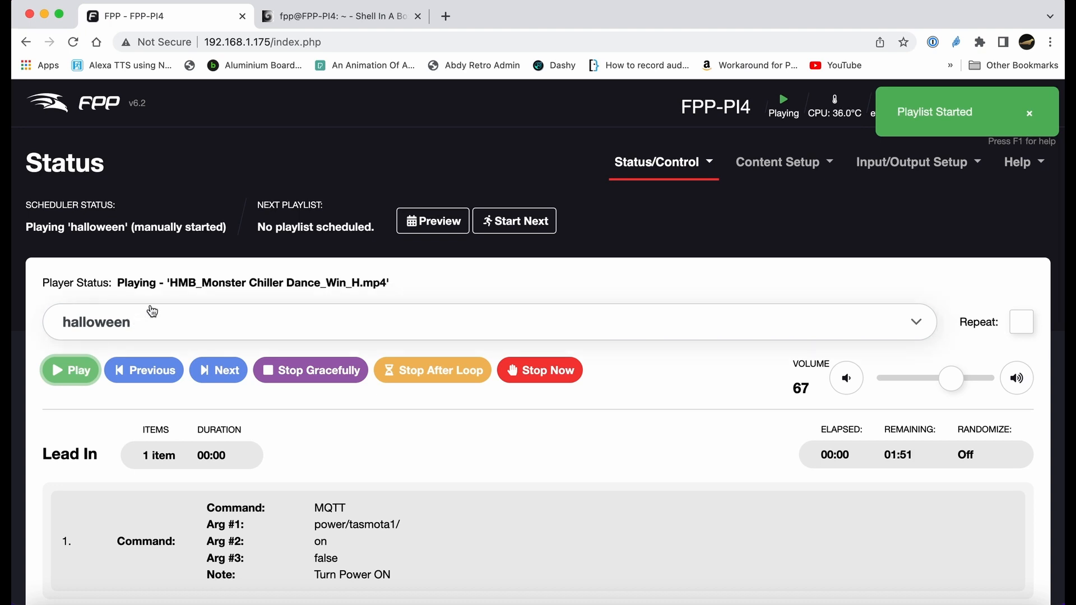
click(339, 16)
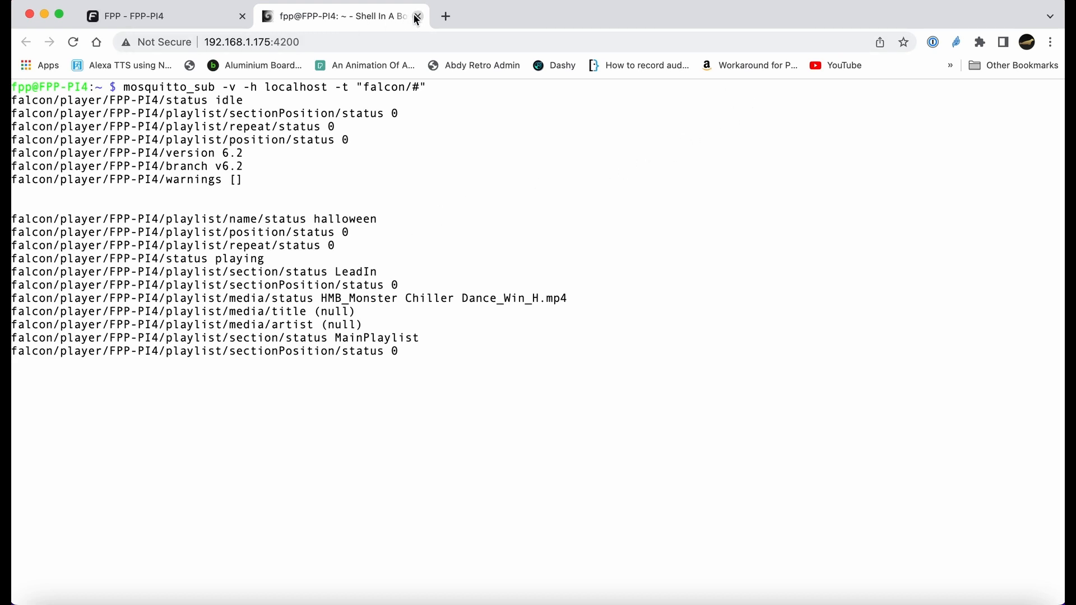
Close the Shell In A Box tab and confirm Leave
click(418, 16)
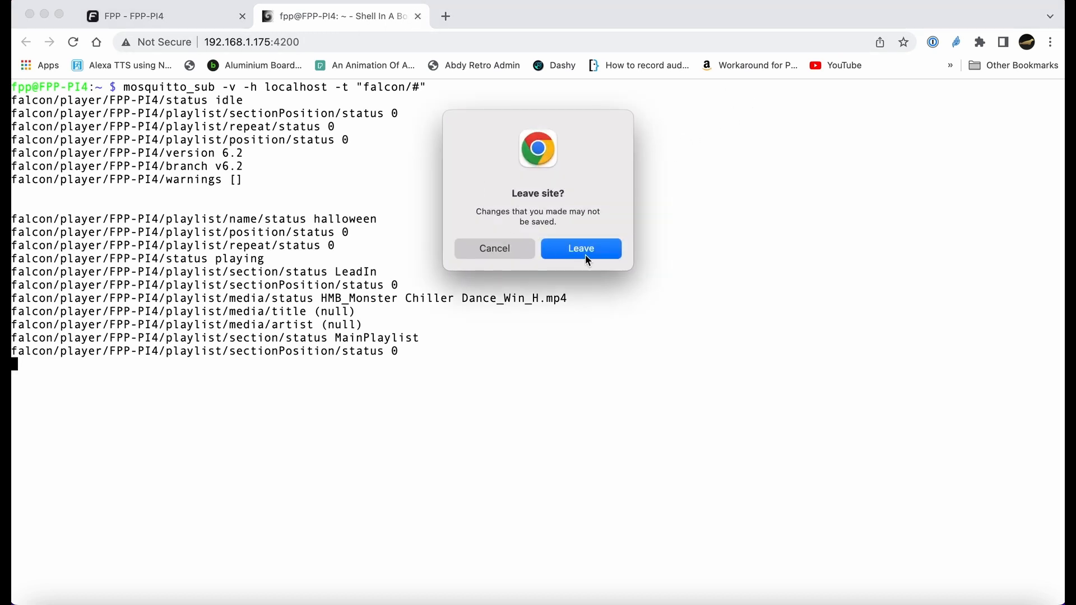
click(581, 248)
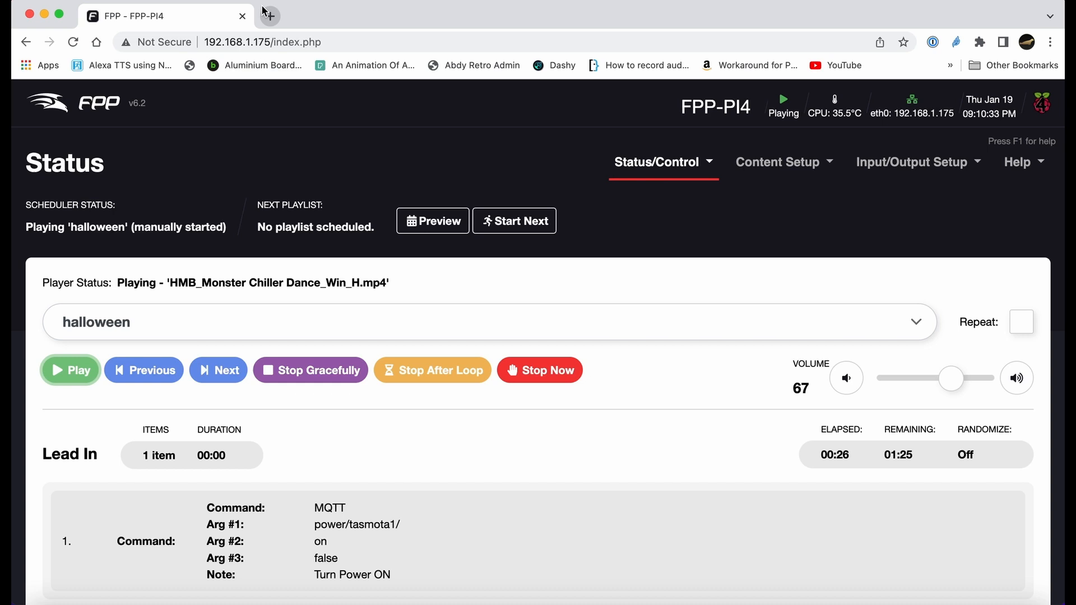
mouse_move(764, 28)
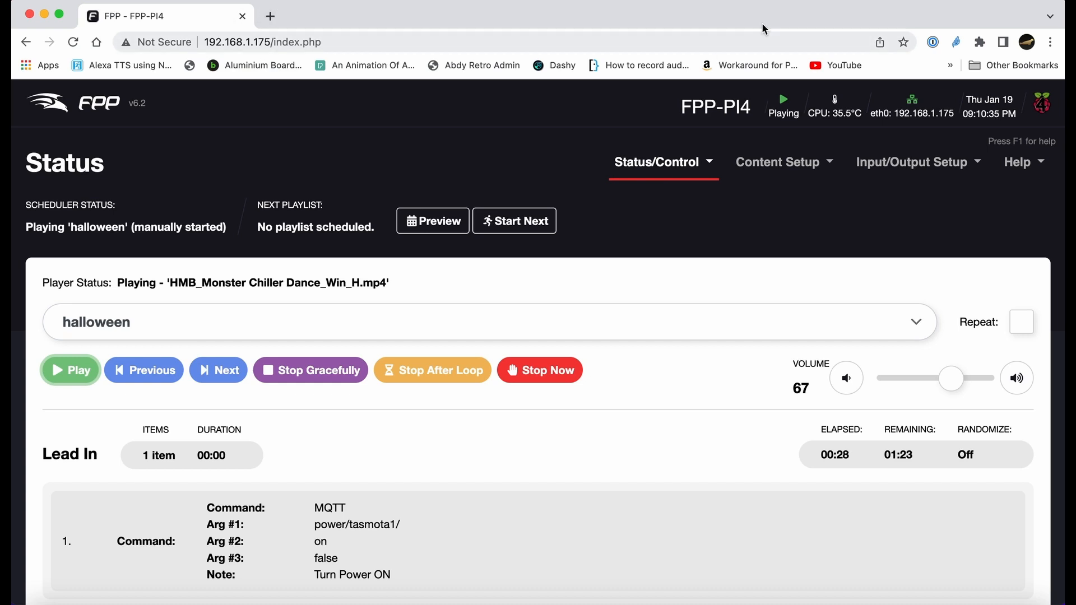